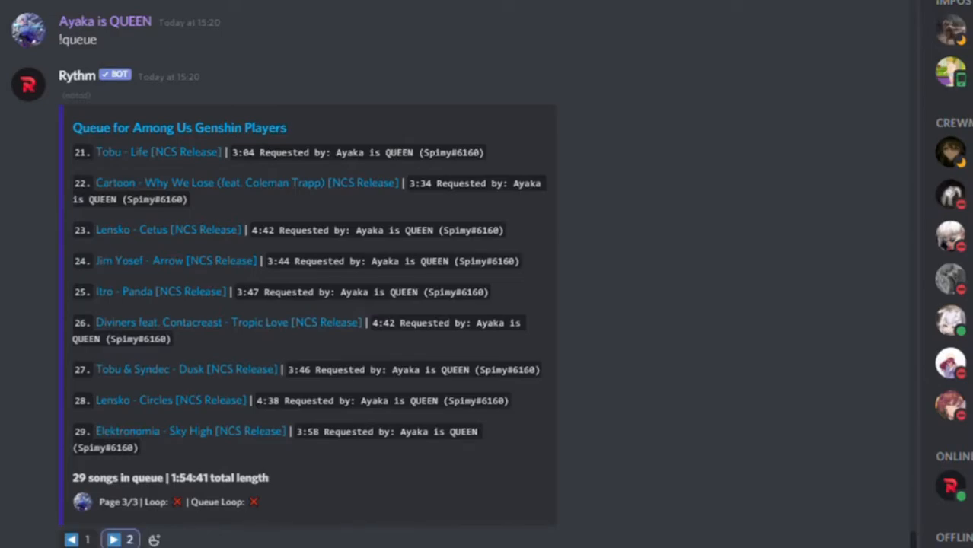
Look over the embed-paginator npm package page and its usage docs
click(112, 539)
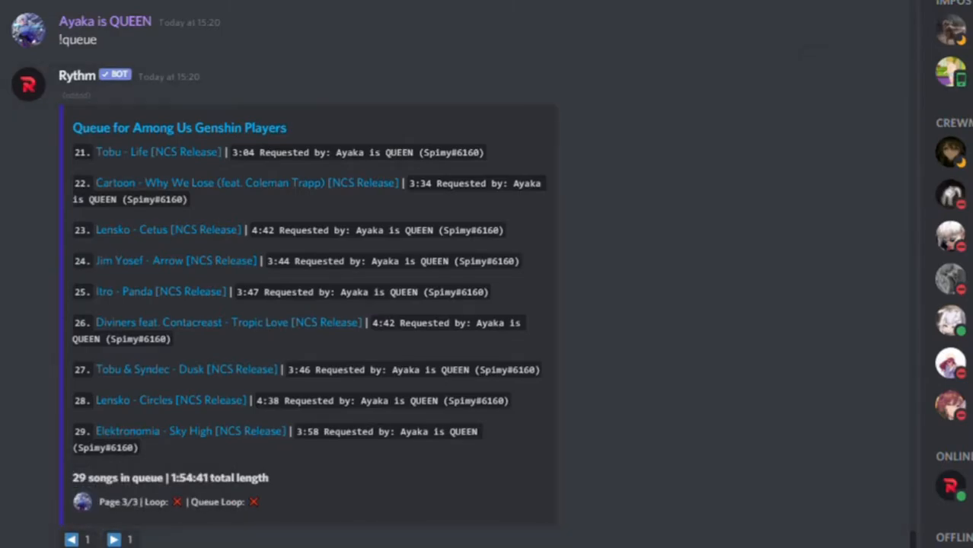
click(251, 12)
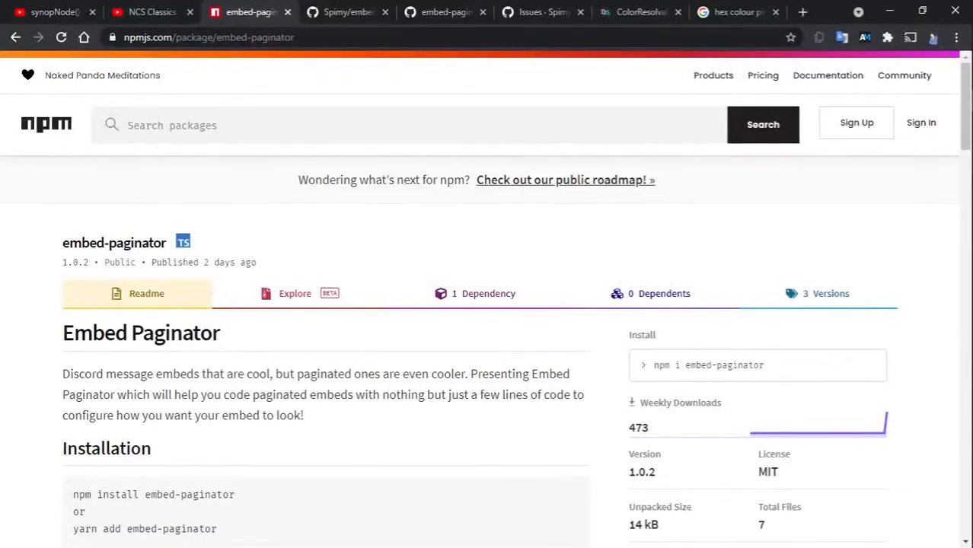
scroll(down, 3)
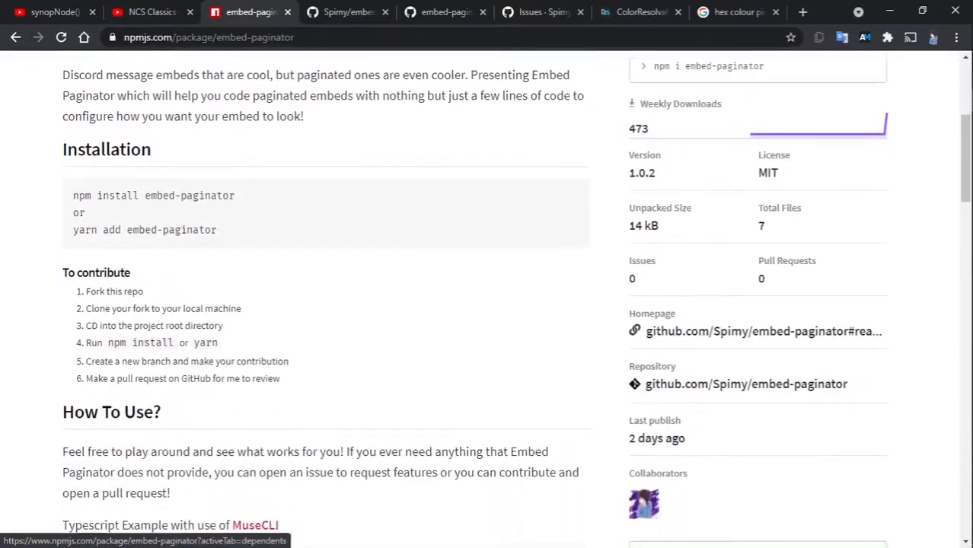
scroll(down, 3)
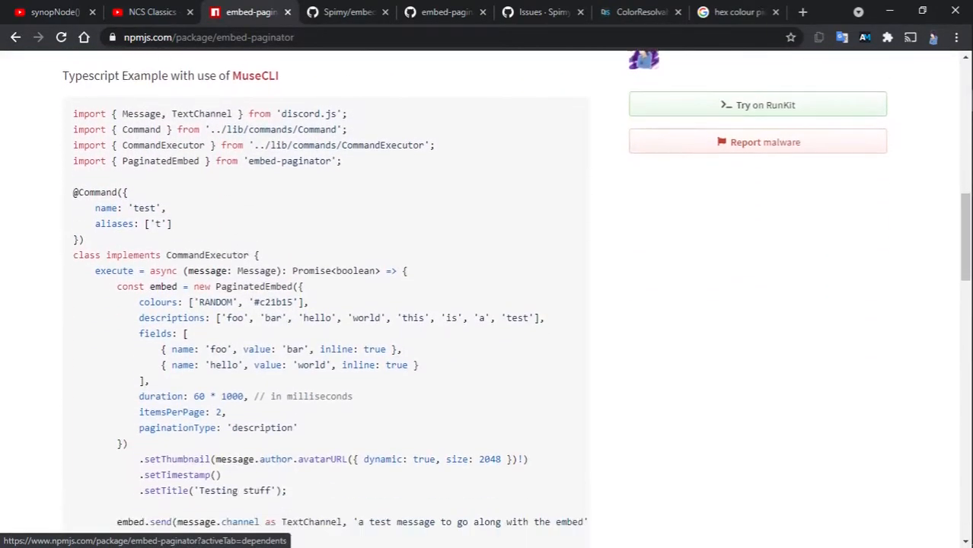
scroll(down, 3)
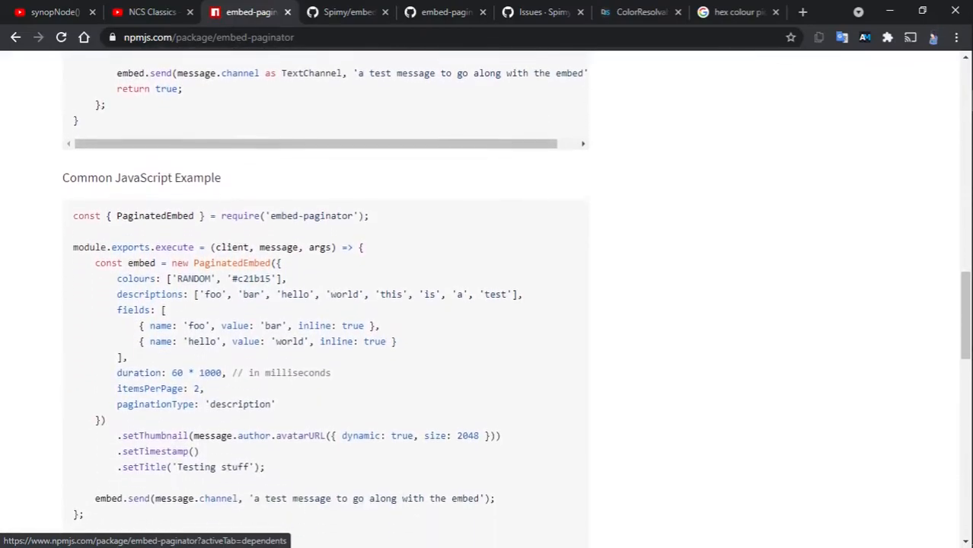
Browse the package's GitHub repo and src/index.ts, then run yarn add embed-paginator
click(345, 12)
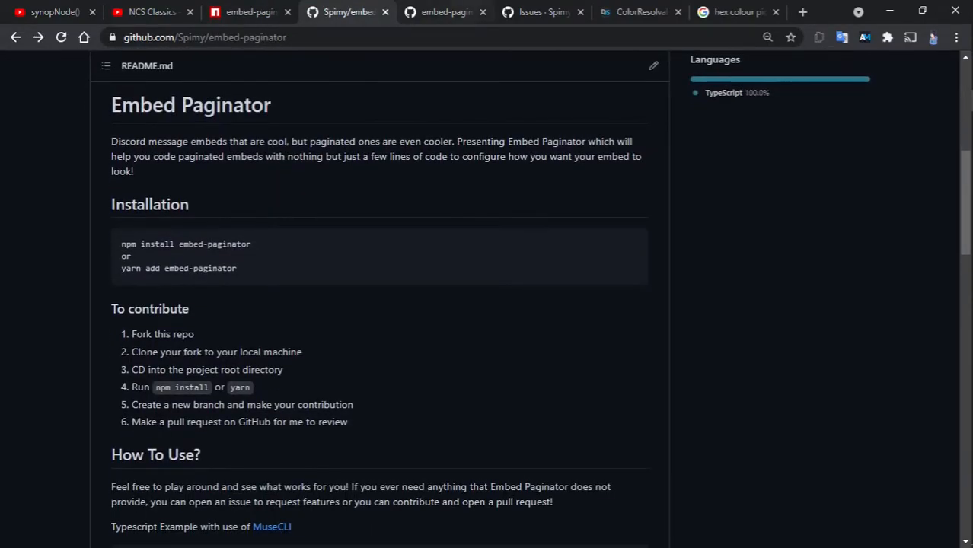
click(444, 12)
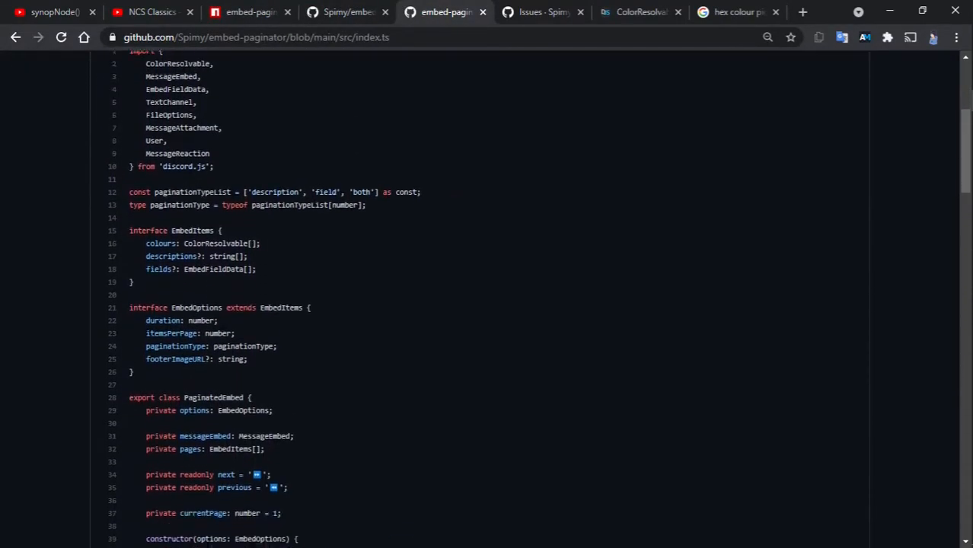
scroll(down, 3)
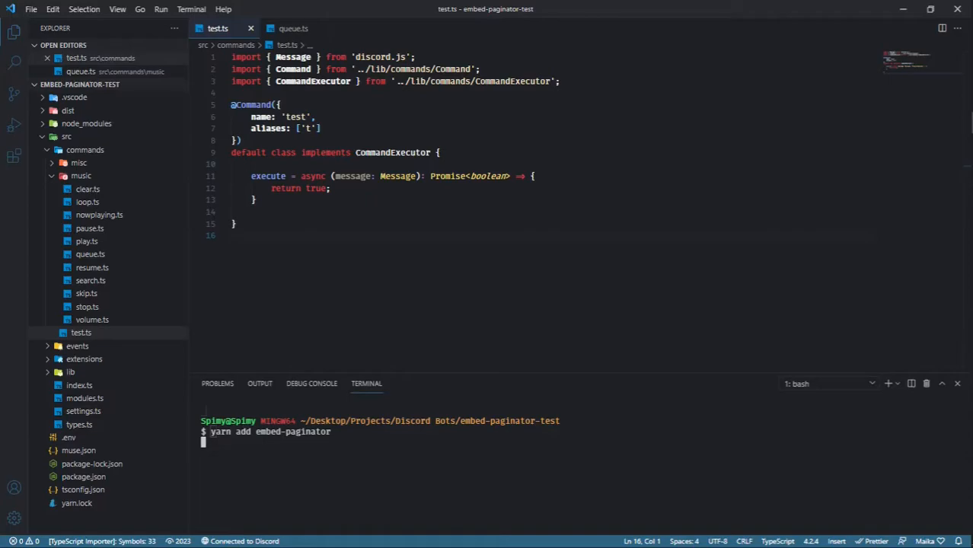
key(Return)
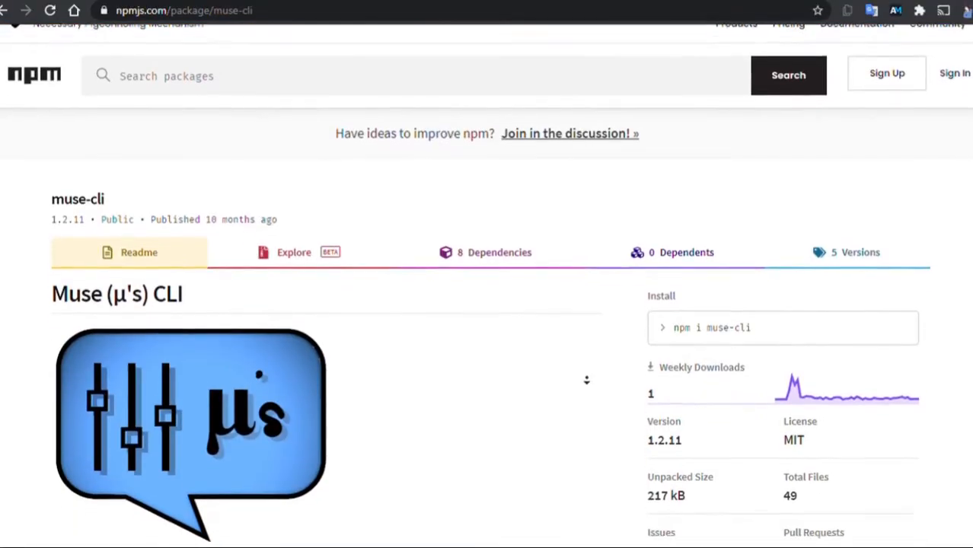
Highlight const { PaginatedEmbed } = require('embed-paginator') in the Common JavaScript Example
scroll(down, 3)
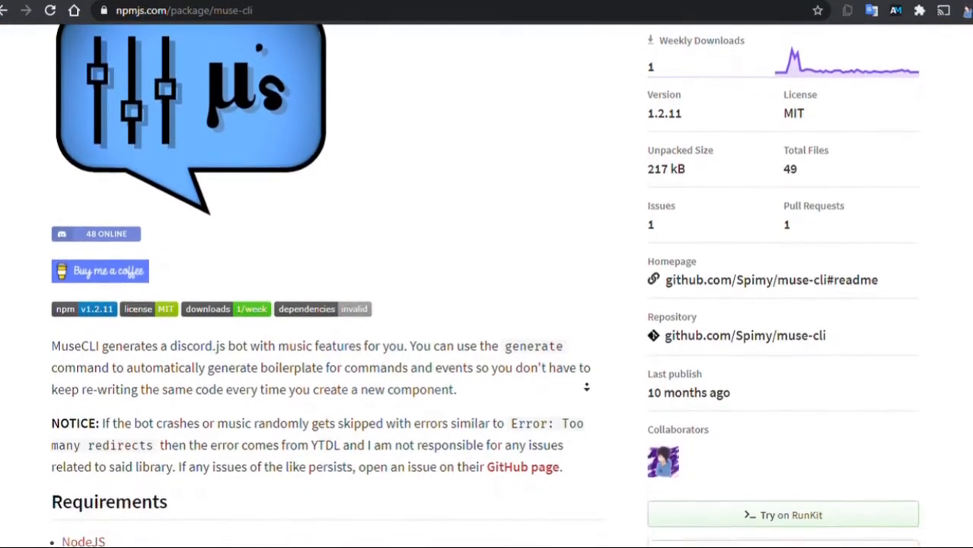
scroll(down, 3)
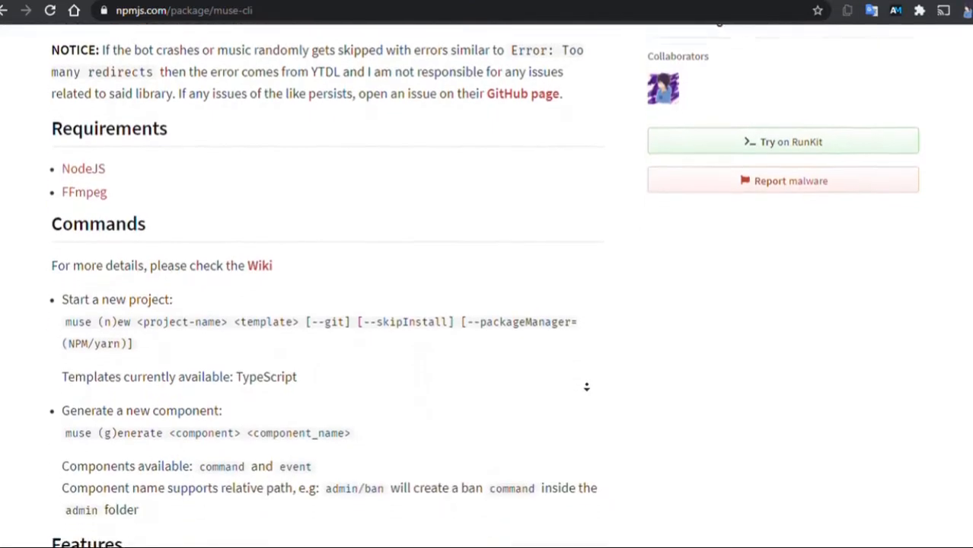
scroll(down, 3)
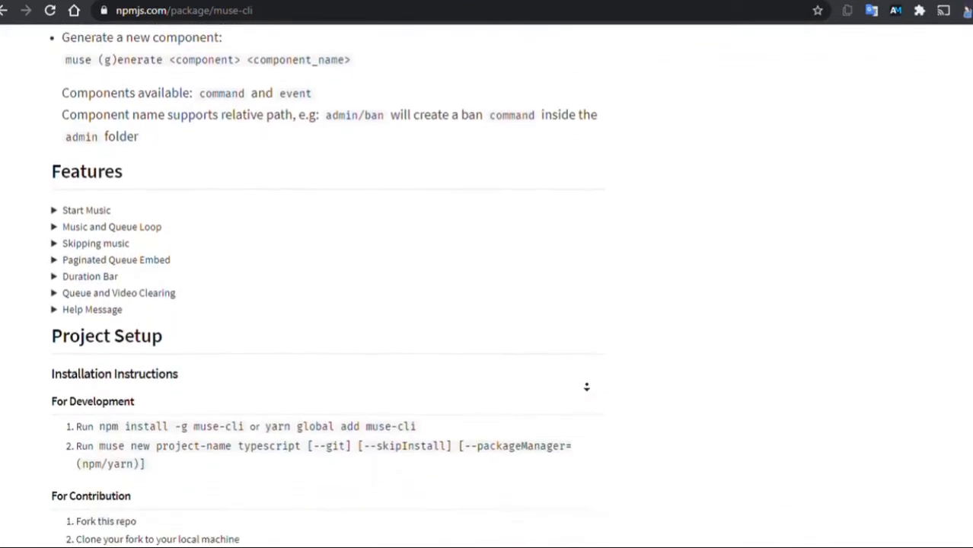
scroll(down, 3)
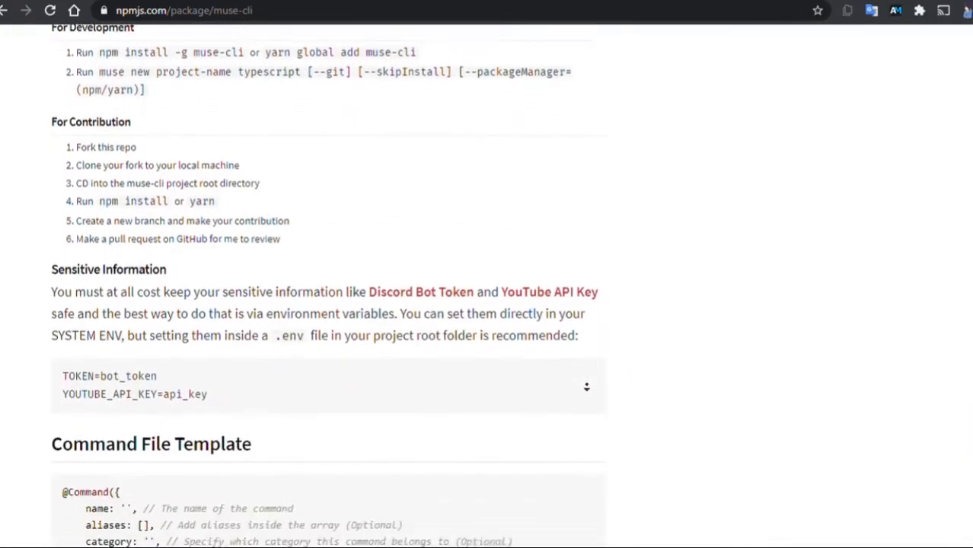
scroll(down, 3)
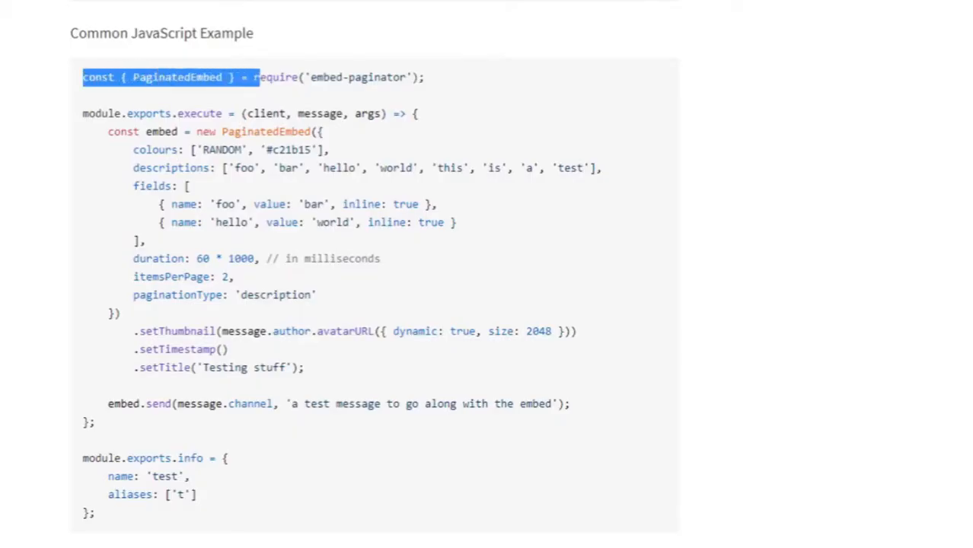
drag(259, 77, 424, 76)
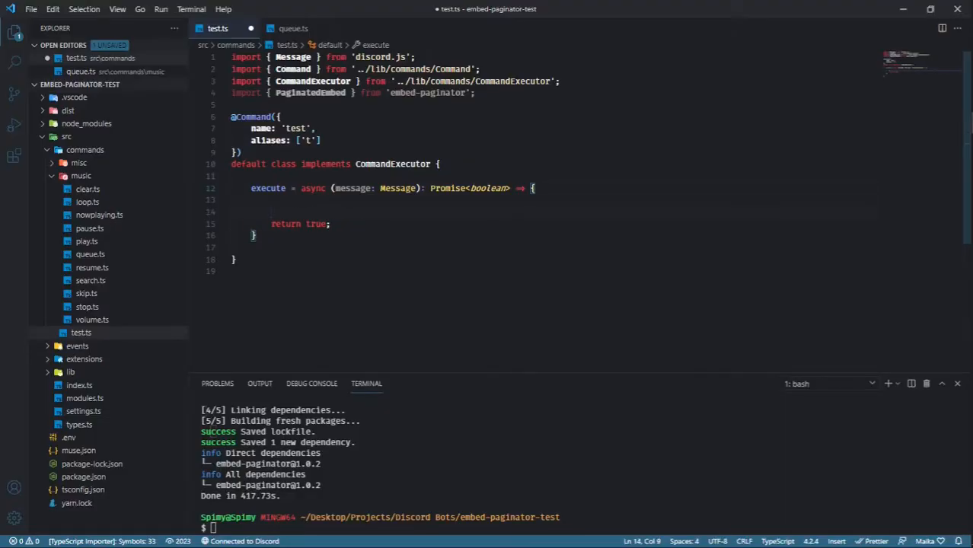
Write const embed = new PaginatedEmbed({ ... }) inside the test command's execute function
text(const embed = new P)
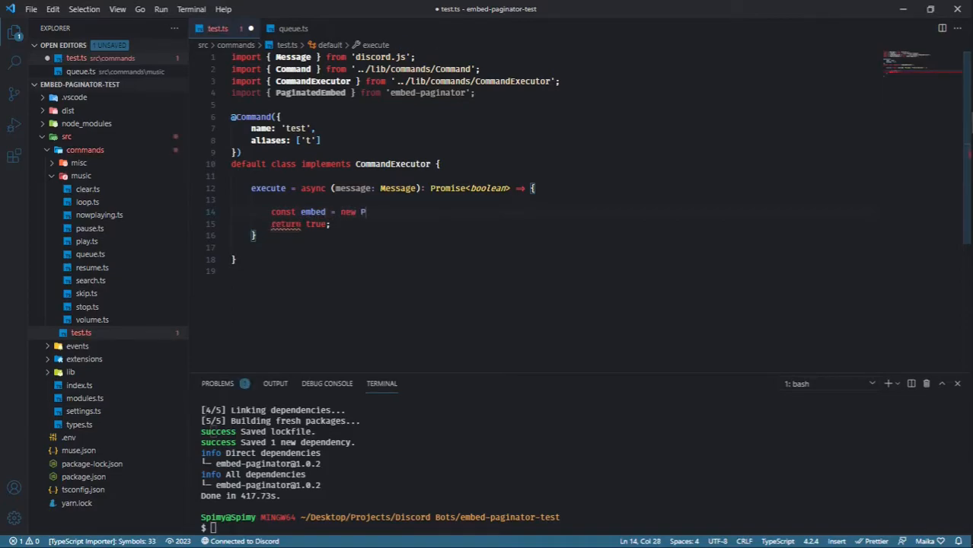
text(aginatedEmbed<)
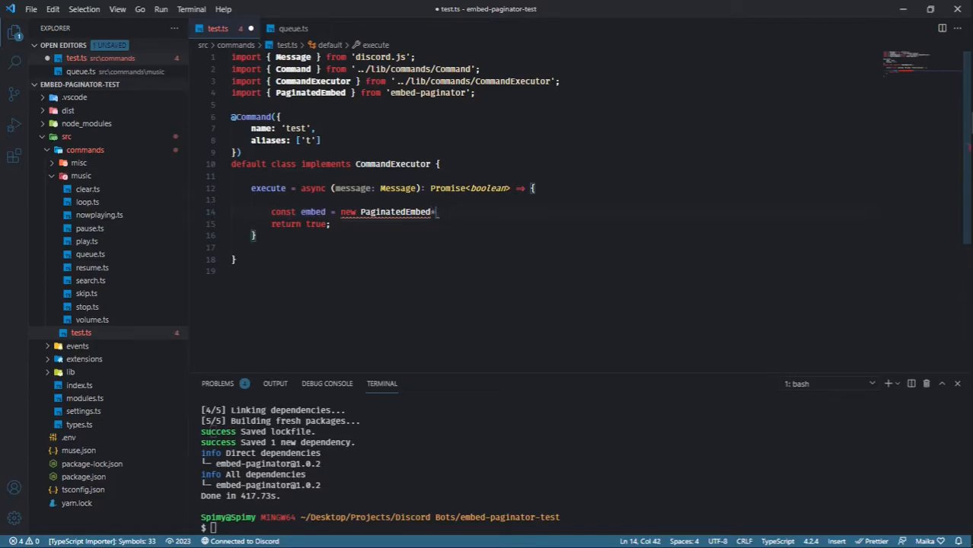
text(()
text(descriptions: ['this', 'is)
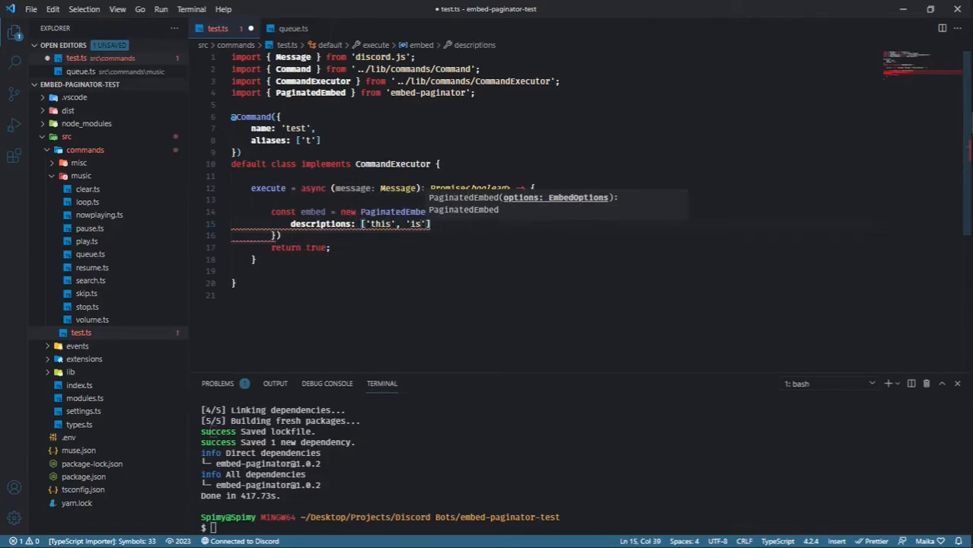
Finish descriptions with 'a', 'test', 'embed', 'works?' and begin the fields array
text(, 'a', 'test', 'for', 'paginated)
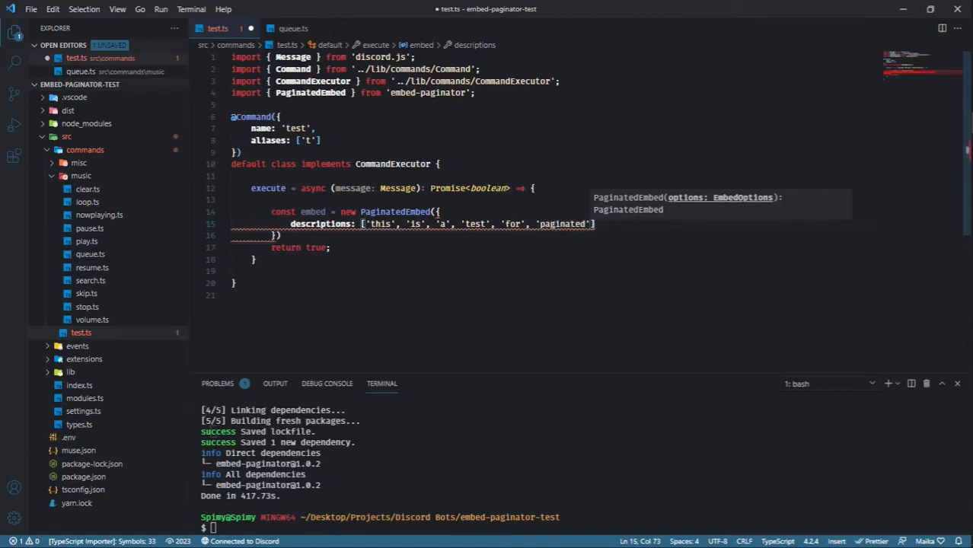
text(, 'embed', 'works?')
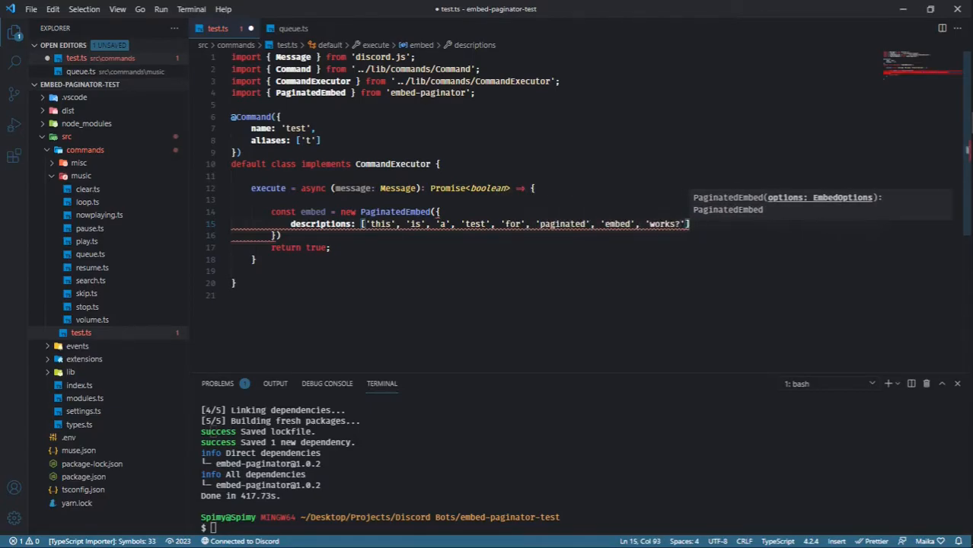
text(fields: [)
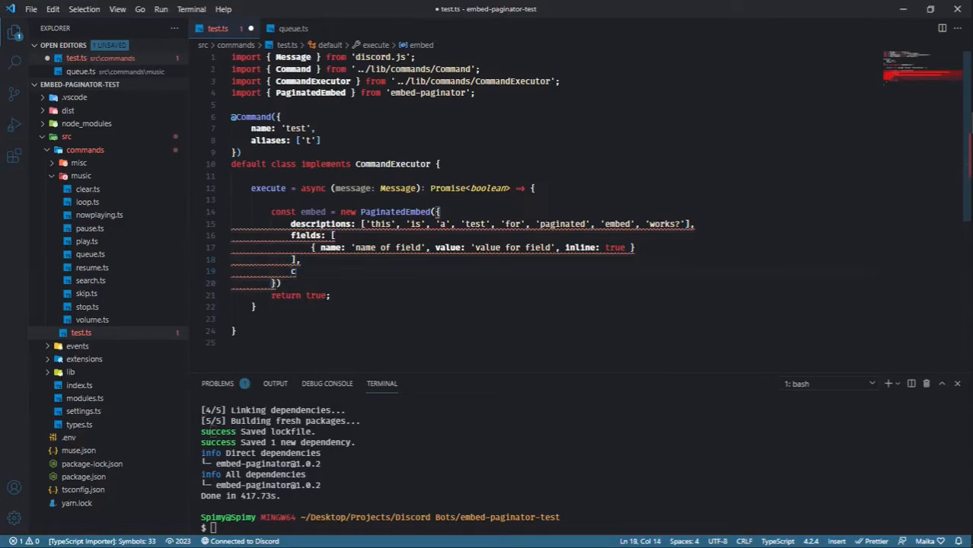
Add colours: ['RANDOM'], then replace the colour with the hex value '#eb4034'
text(colours:)
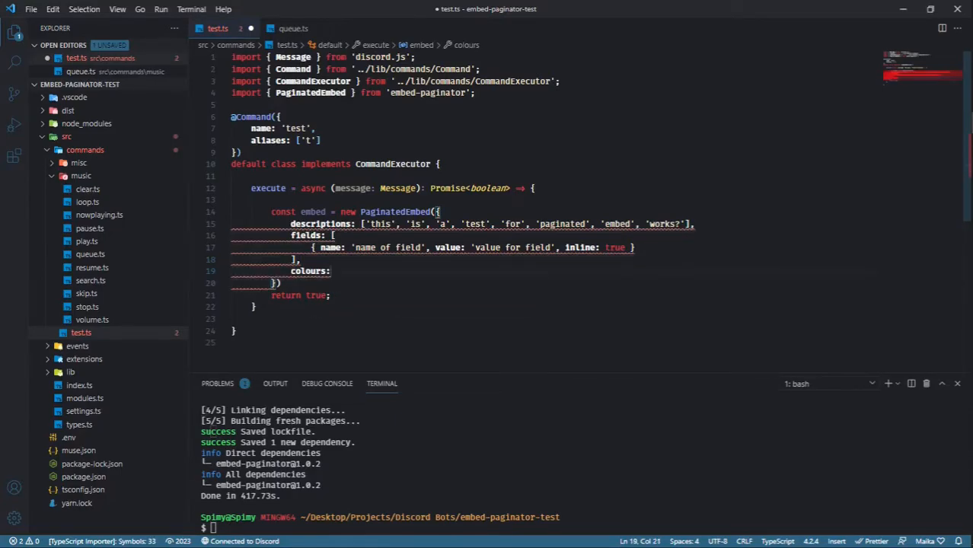
text([''])
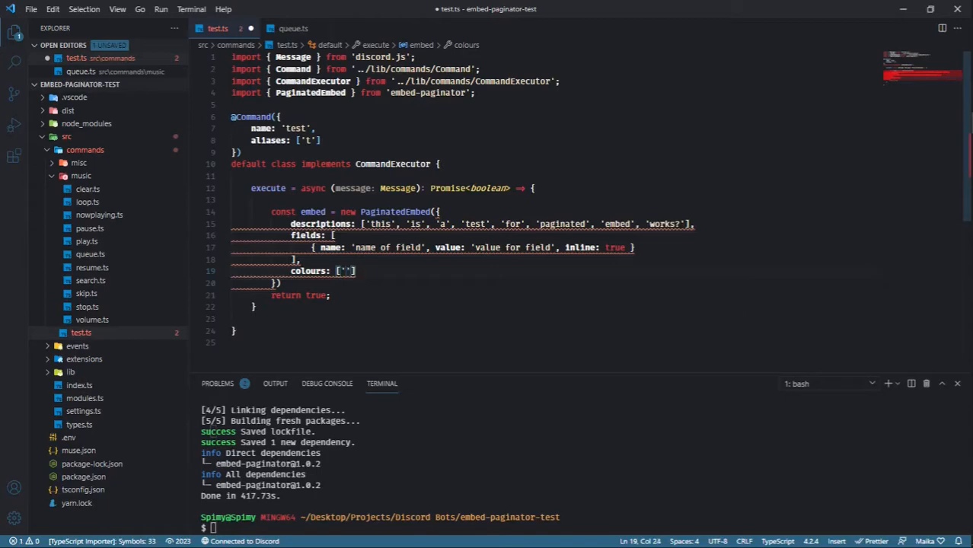
text(RANDO)
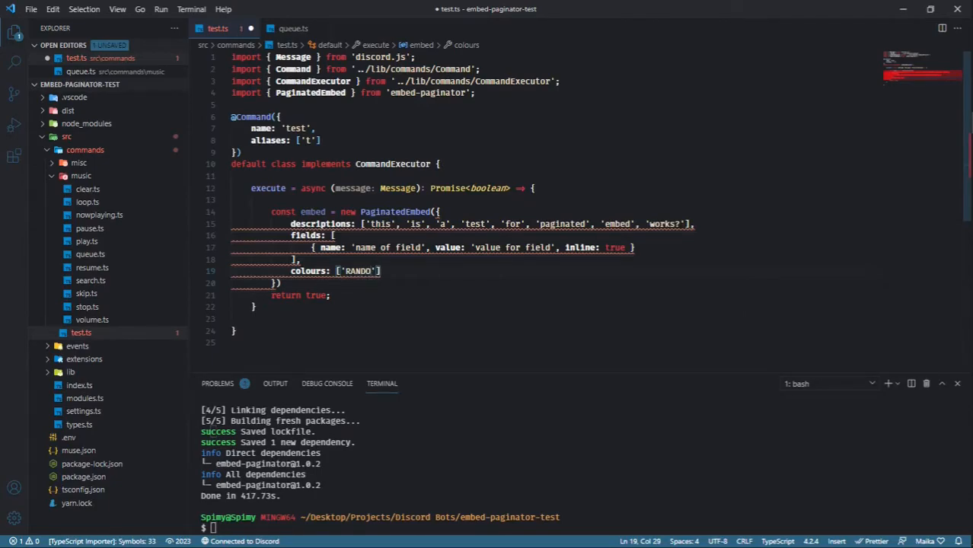
text(M)
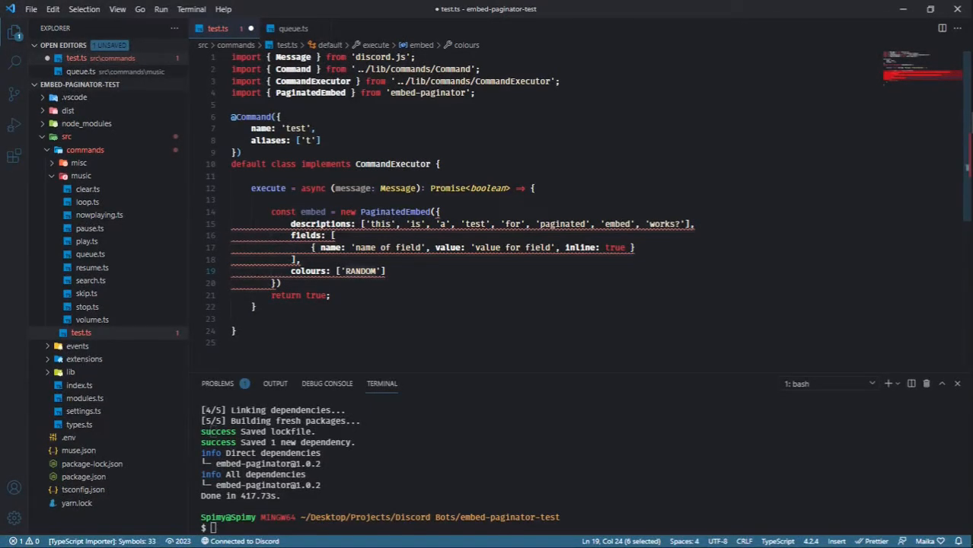
text(#eb4034)
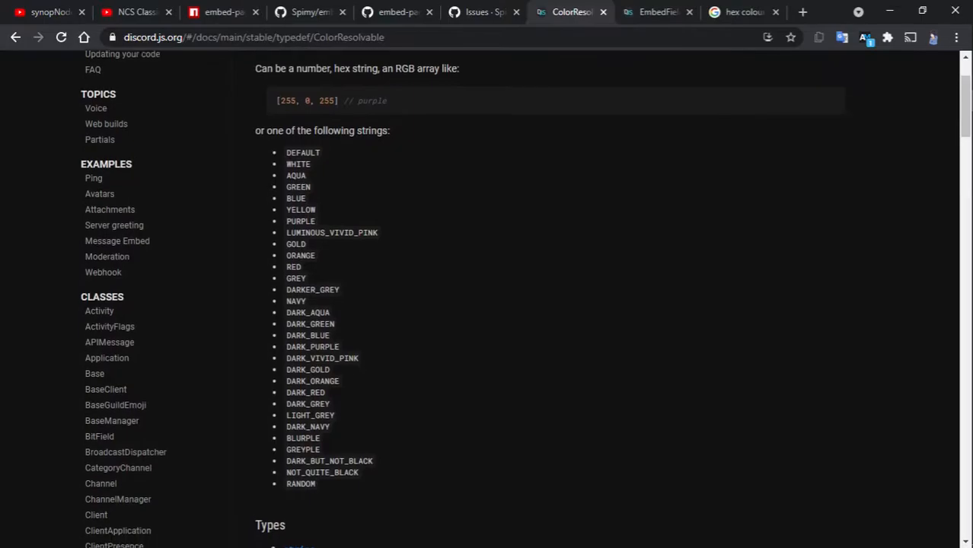
scroll(down, 3)
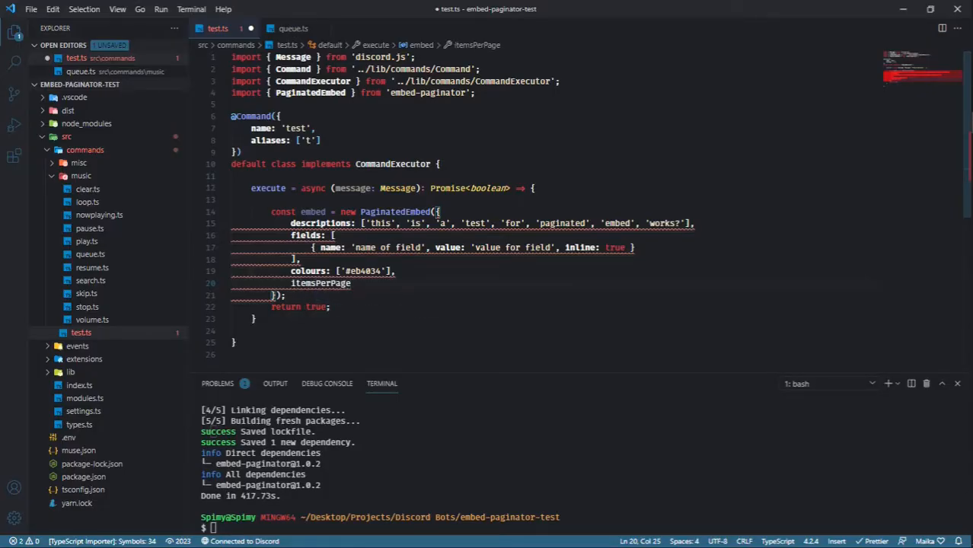
Set itemsPerPage 2, paginationType 'description' and duration 1000 * 60
text(:)
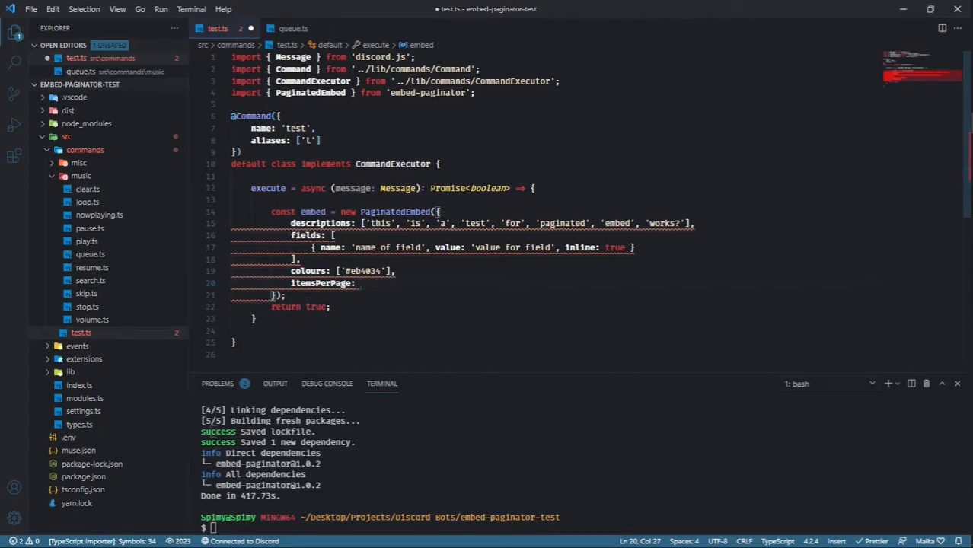
text(2,)
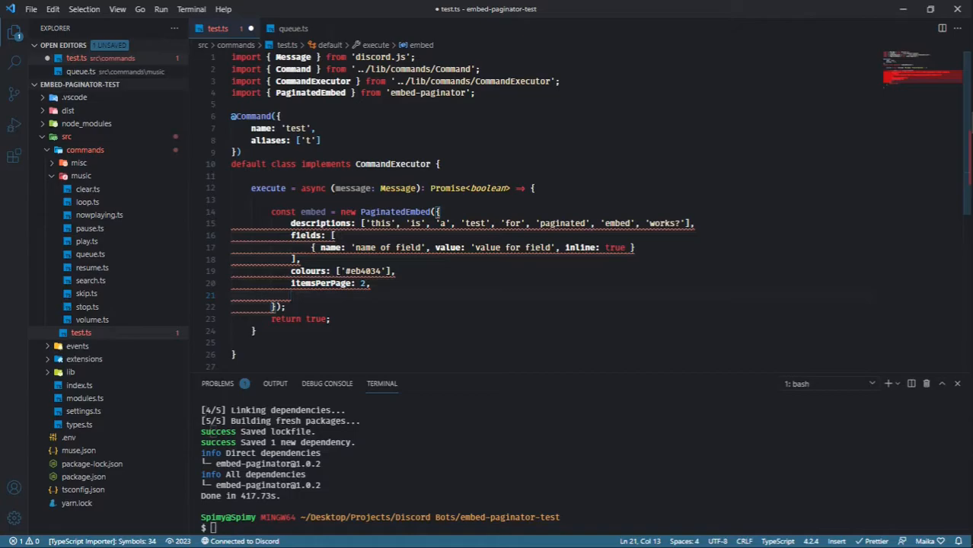
text(paginationType: 'description)
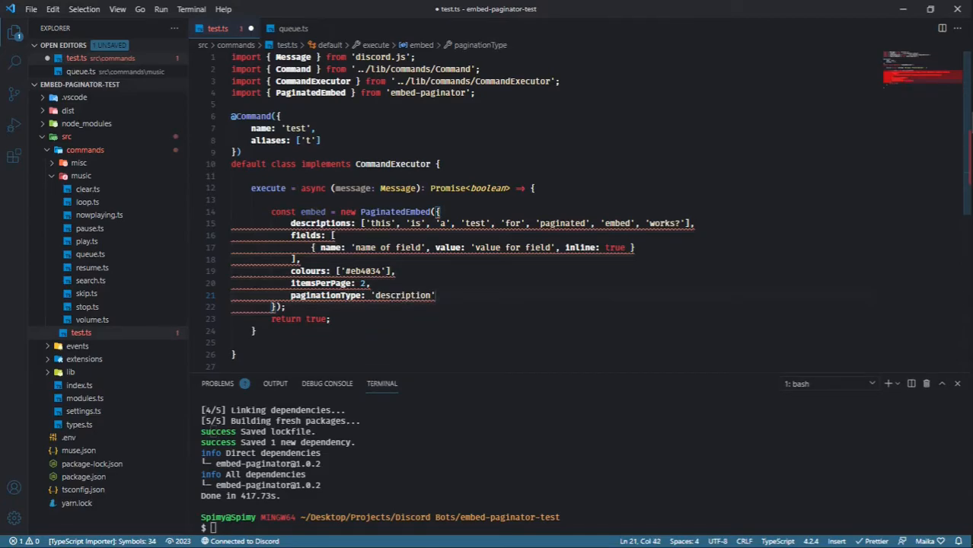
text(duration)
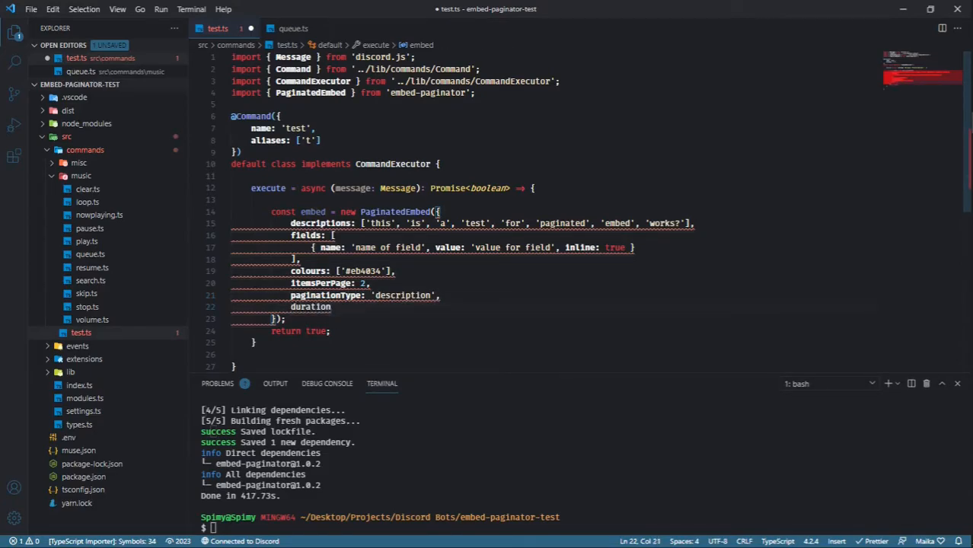
text(: 1000)
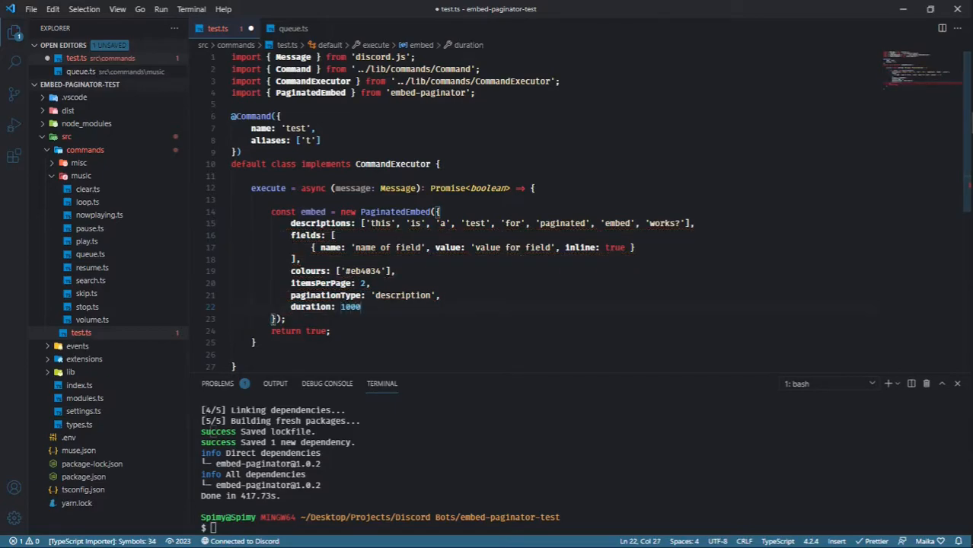
text(* 60, // 1000 * 60 ms)
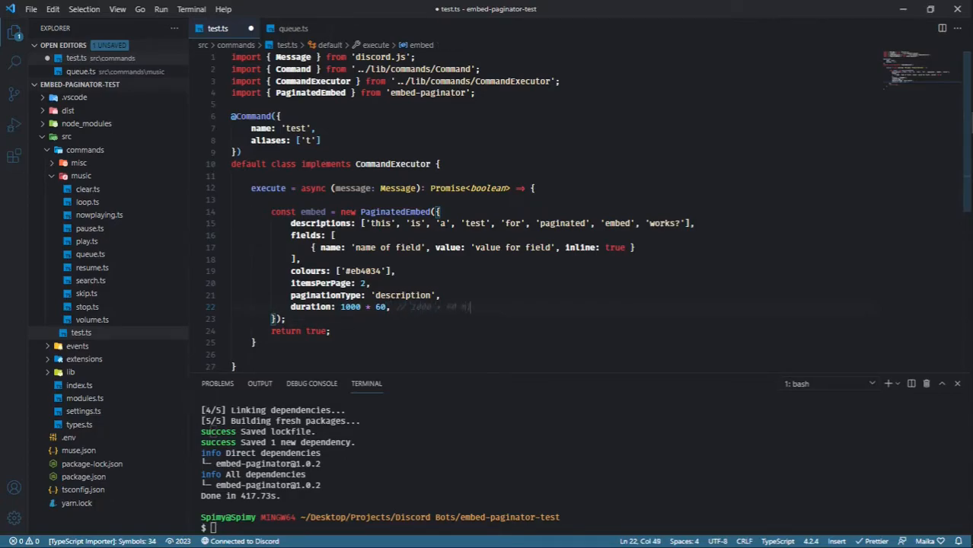
Set footerImageURL to message.author.avatarURL()
text(fo)
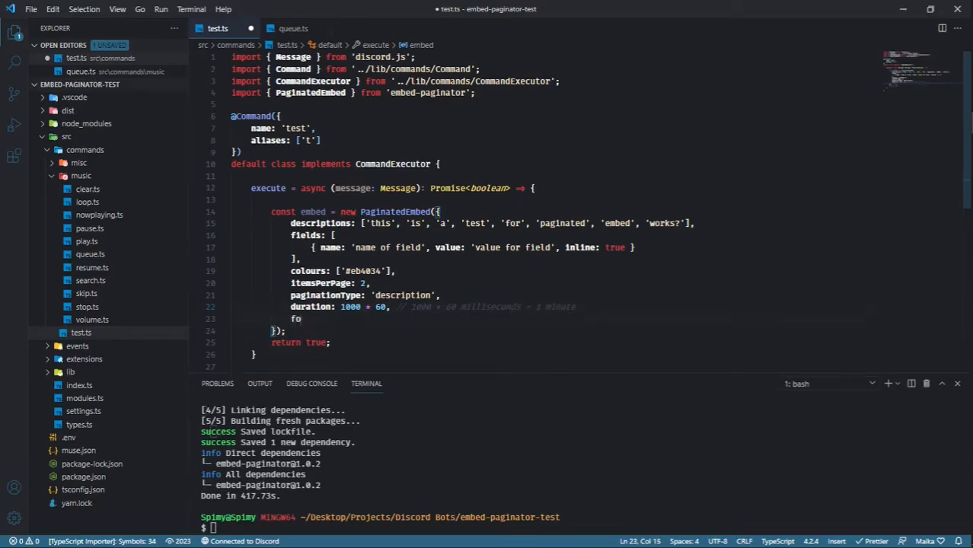
text(footerImageURL)
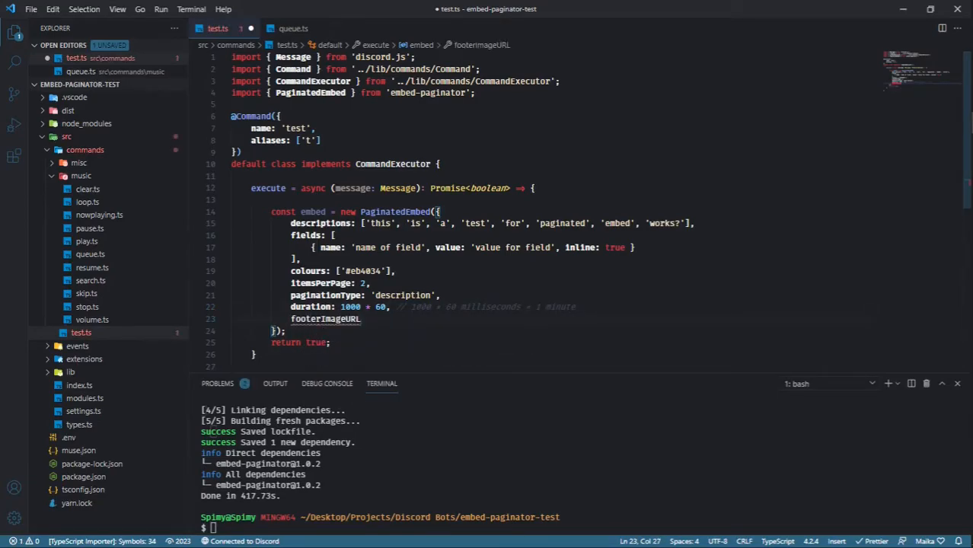
text(: m)
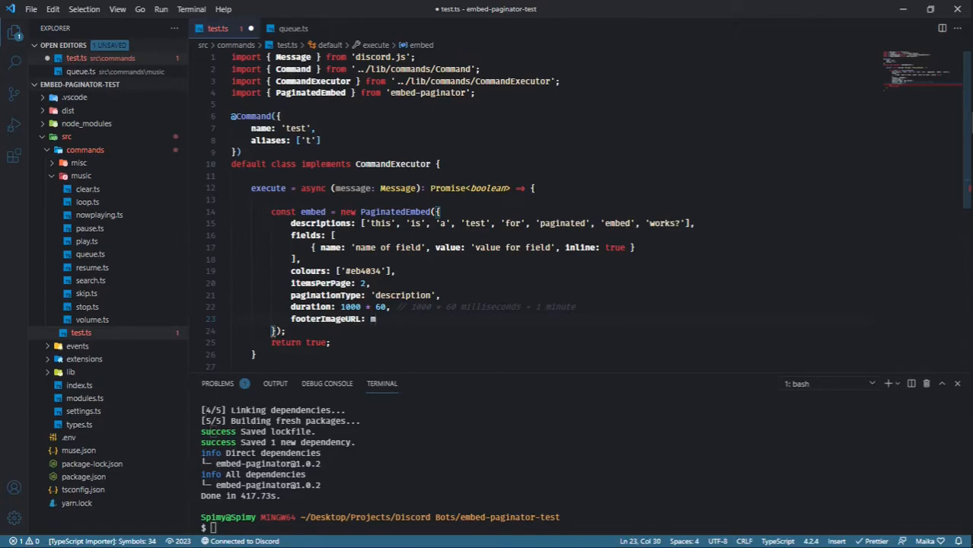
text(essage.author.avatarURL()!)
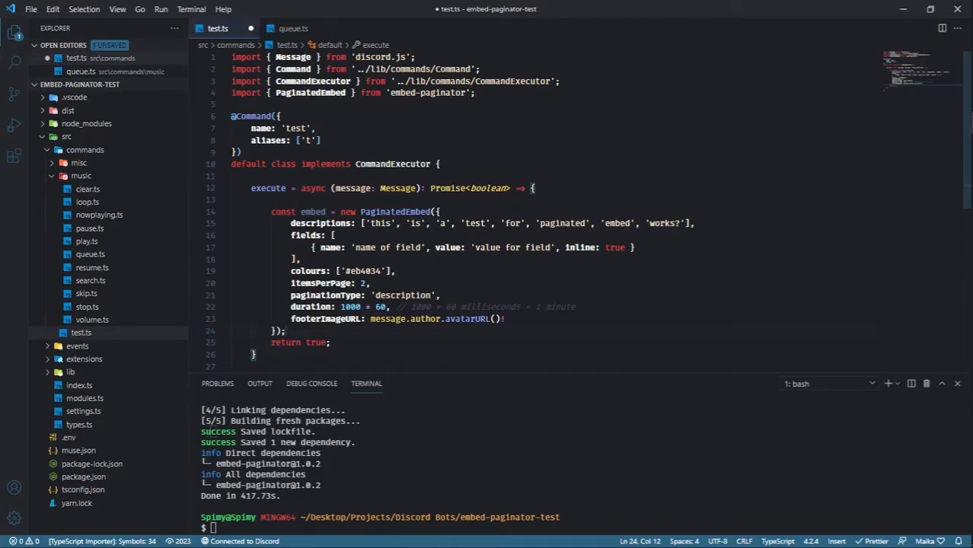
Chain setThumbnail, setTitle('Test Embed'), setTimestamp, and send the embed with 'a message to accompany th…'
text(.)
text(embed.send()
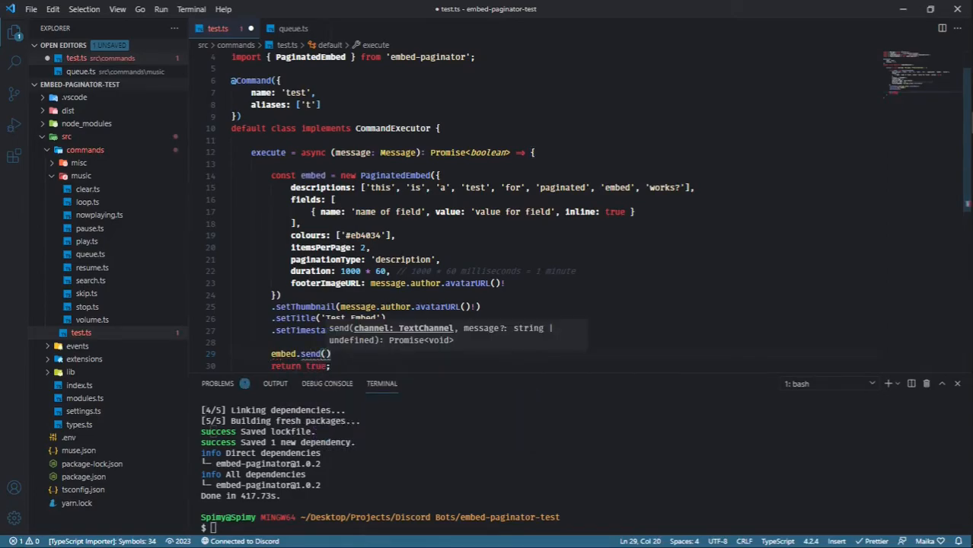
text(message.channel)
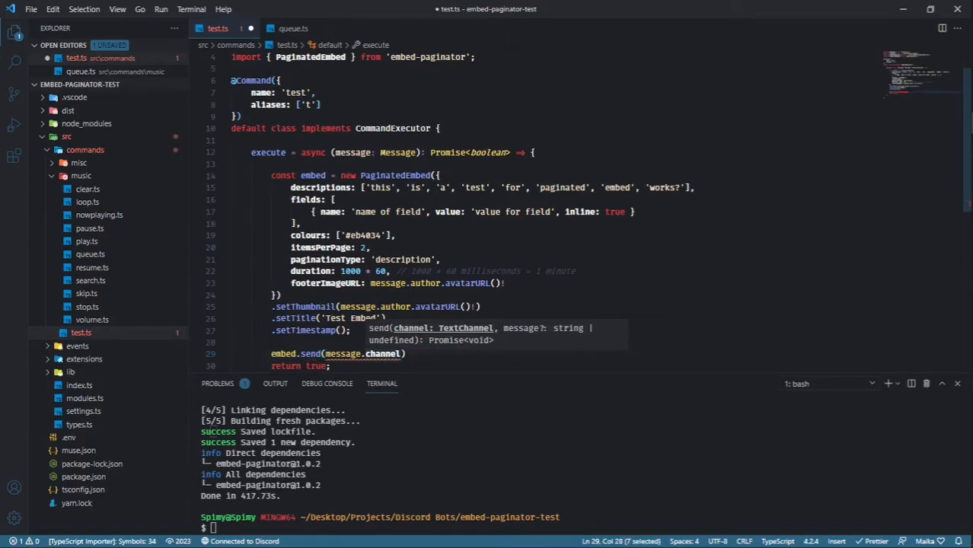
text(a)
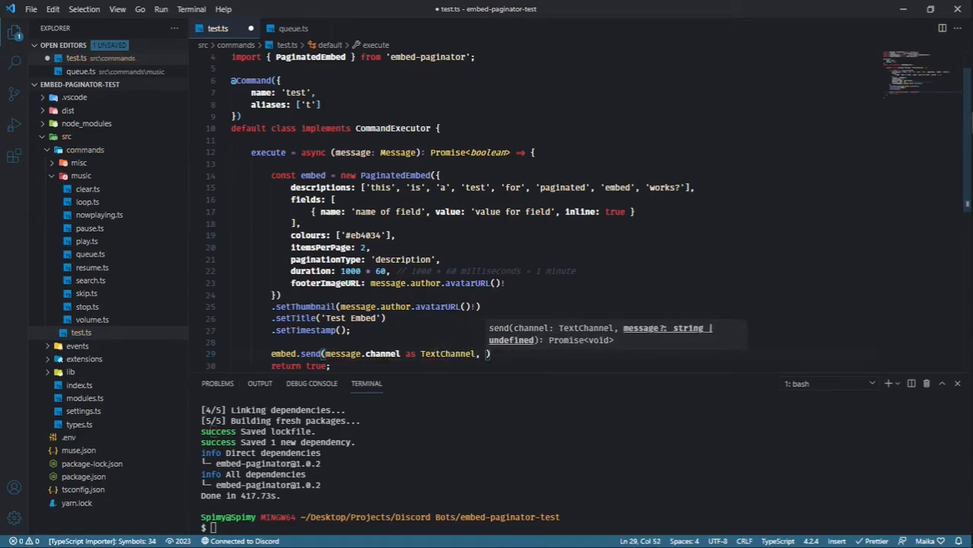
text('a message to accompany th')
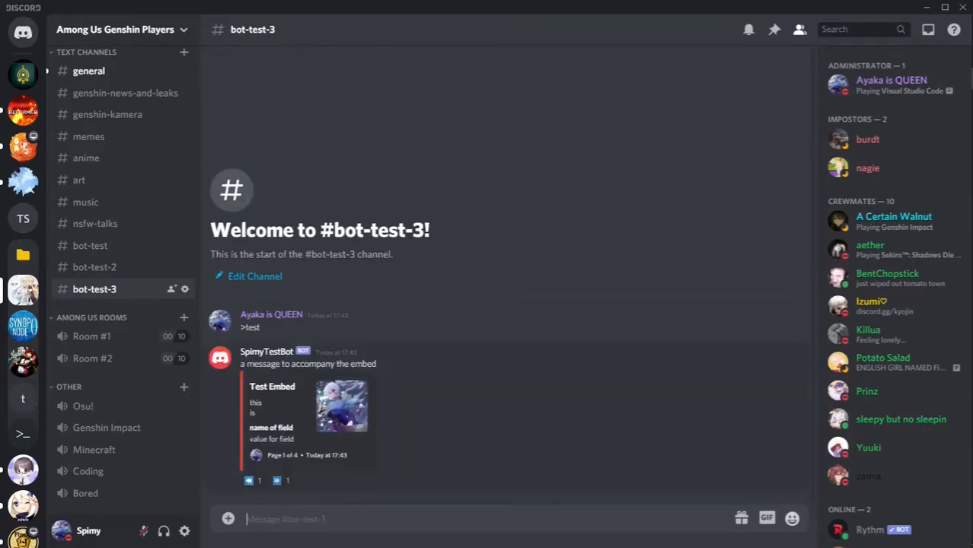
Check the bot's Test Embed reply in #bot-test-3
click(277, 481)
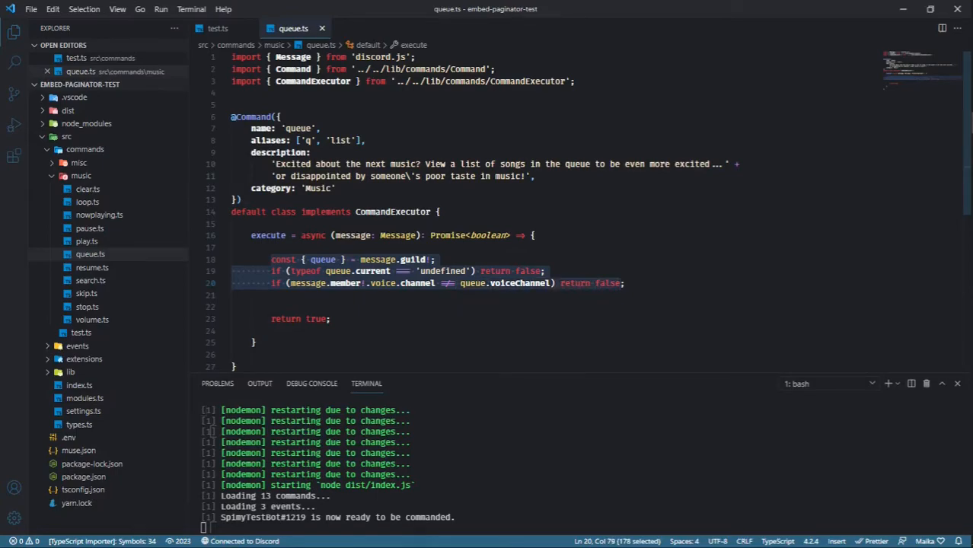
click(331, 318)
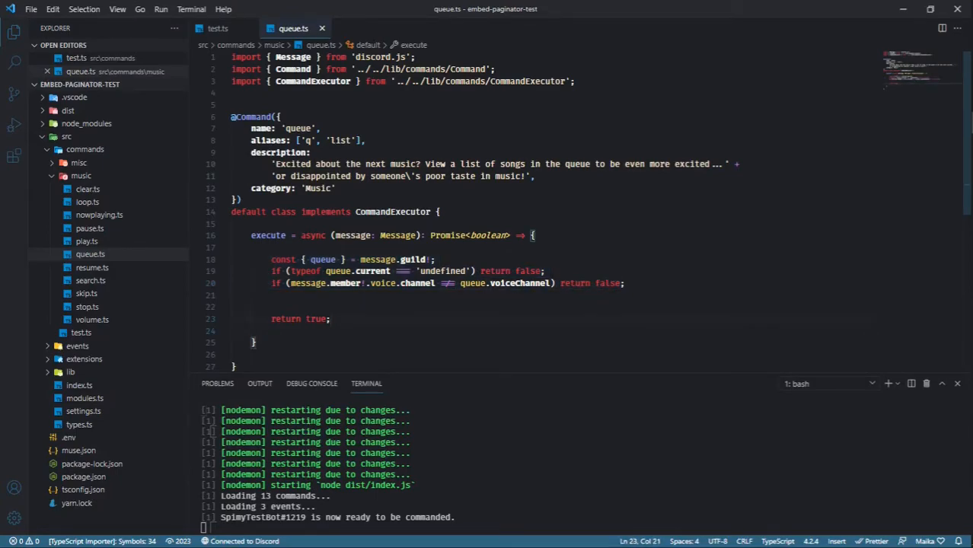
click(91, 252)
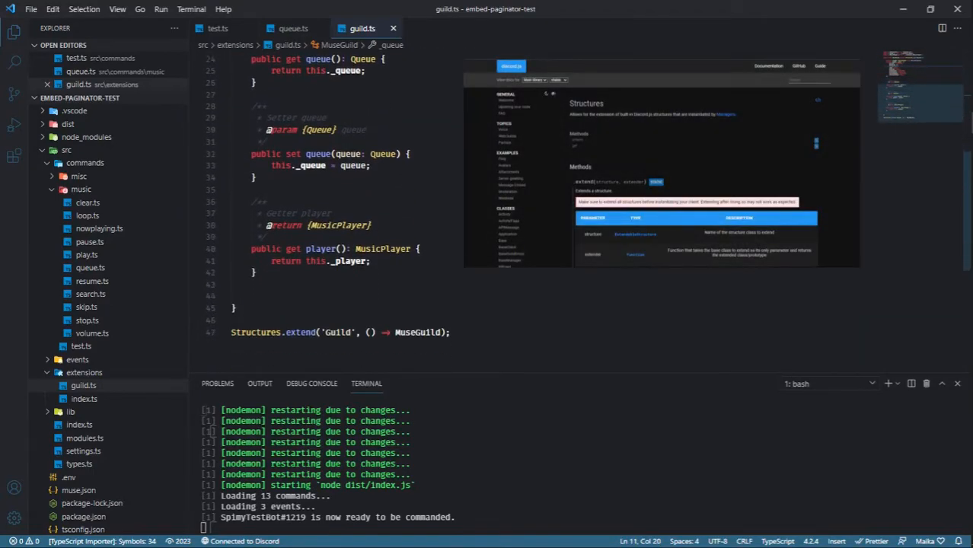
scroll(up, 3)
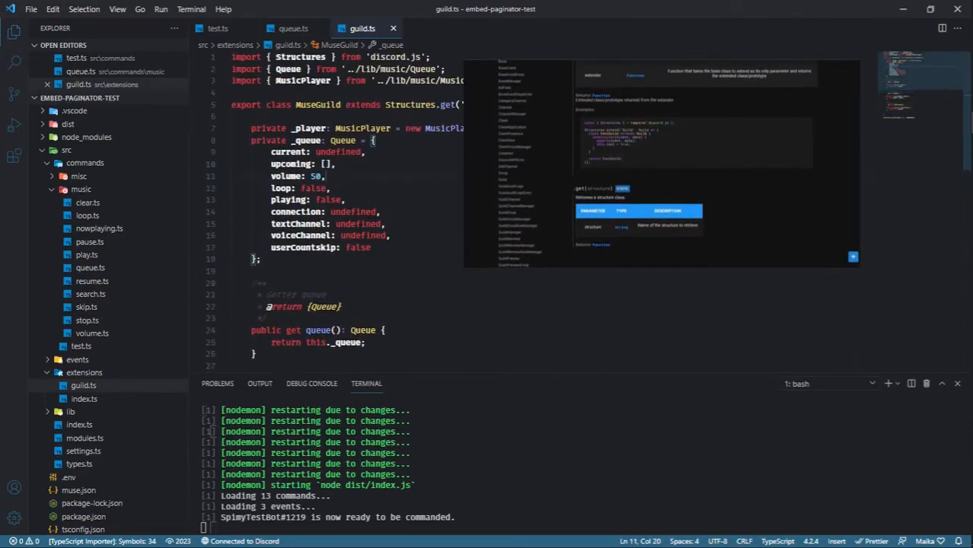
click(292, 27)
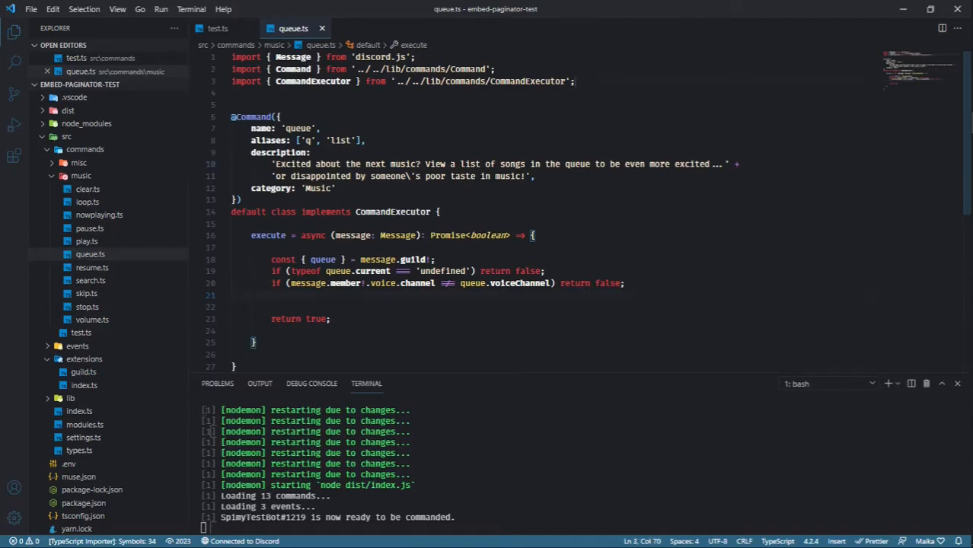
Import PaginatedEmbed in queue.ts and build descriptions from queue.upcoming.map
text(import { } from '')
click(549, 308)
text(const)
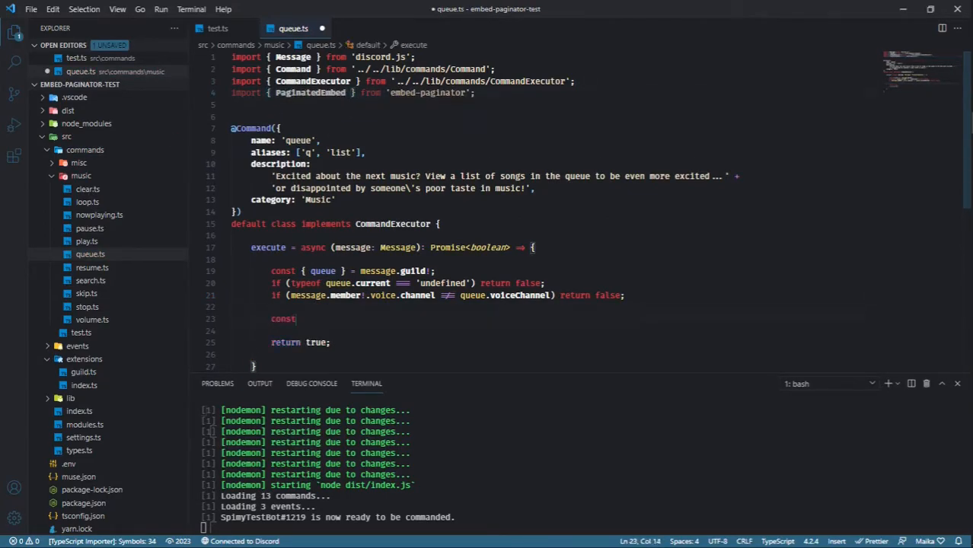
text(descriptions: queue.upcoming.map)
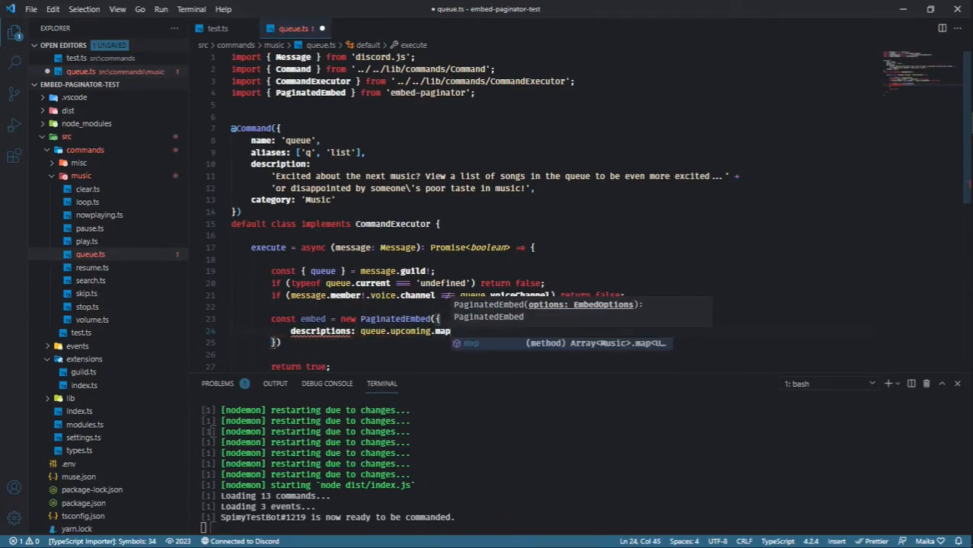
text((upcoming => u))
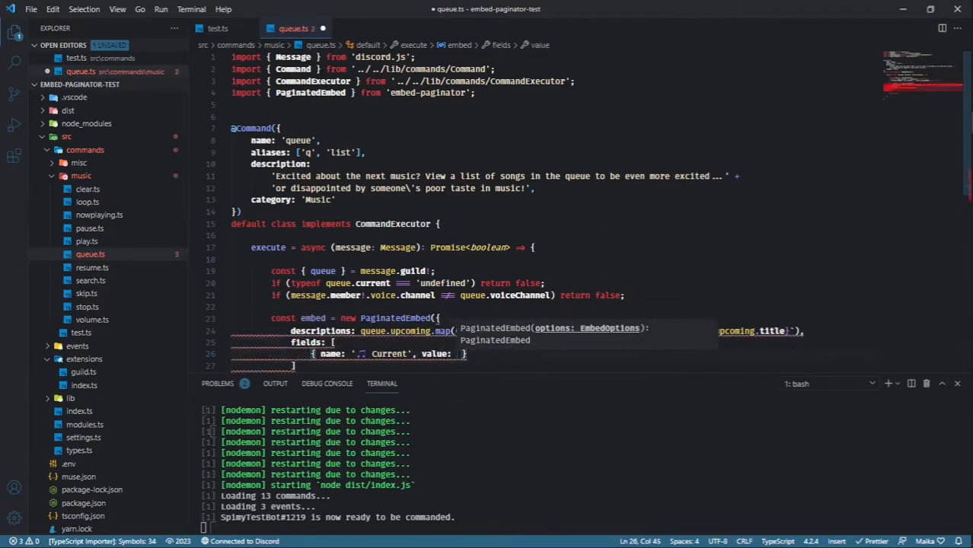
Add a Current field with queue.current.title, paginationType 'description', and send the embed to message.channel
text(queue.current.title)
text(itemsPerPage:)
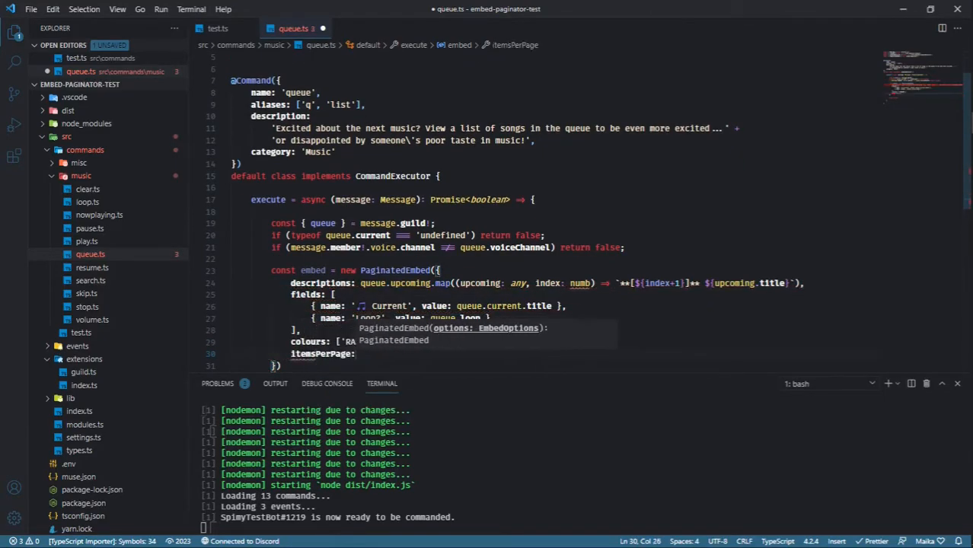
text(paginationType: 'description',)
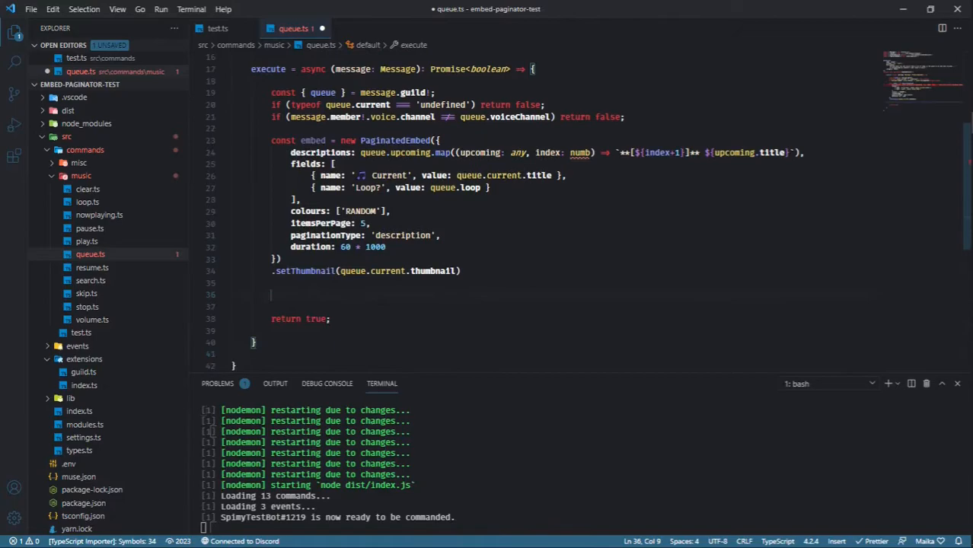
text(embed.send(messag)
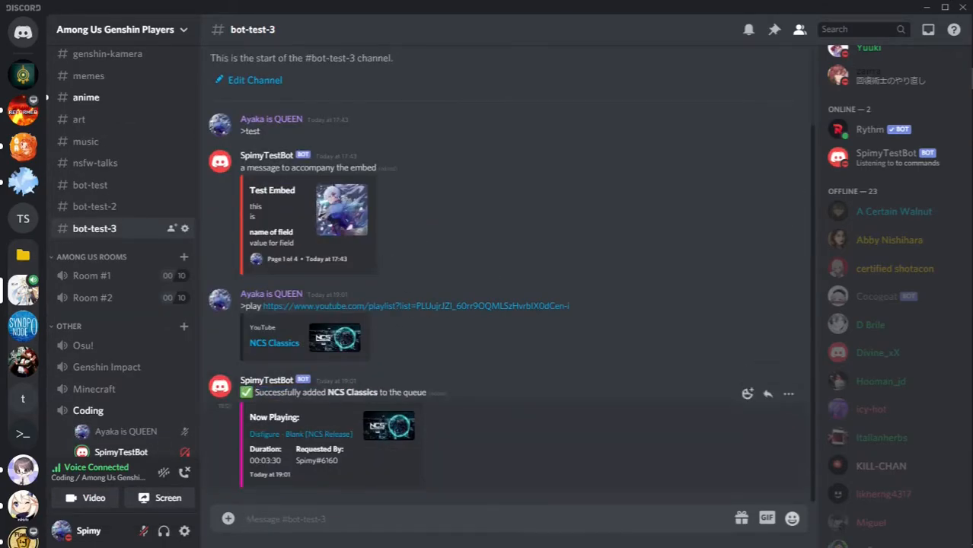
Page the >queue embed through to page 6 of 6 via the next-page reaction
scroll(down, 3)
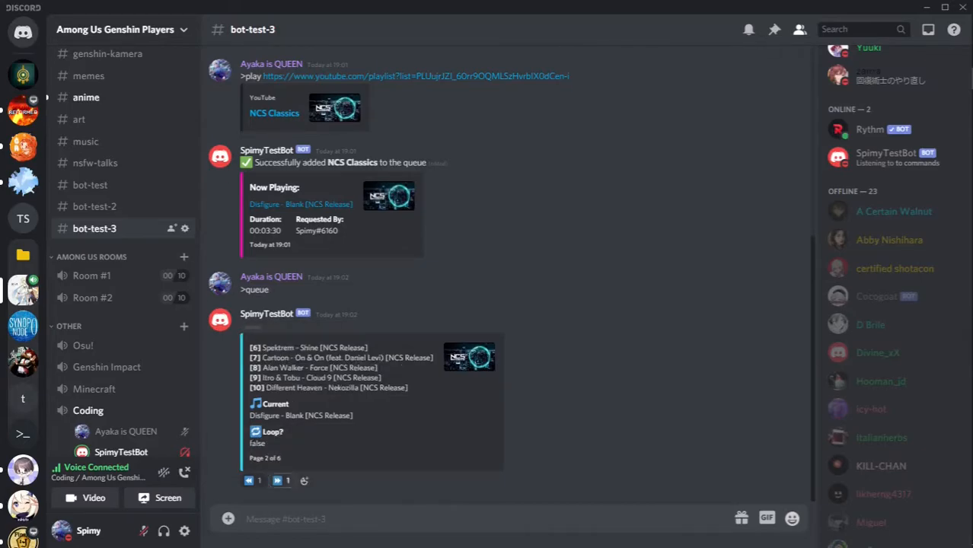
click(277, 481)
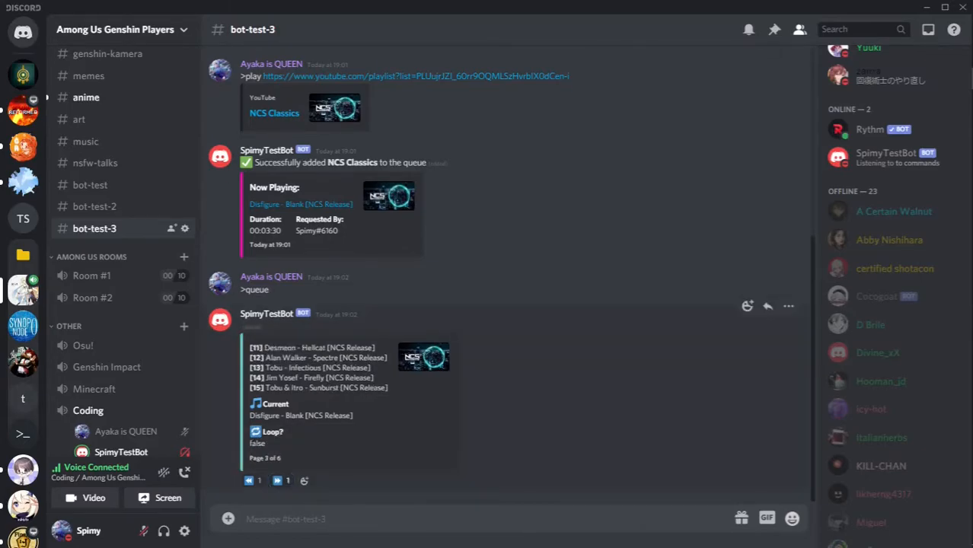
click(277, 481)
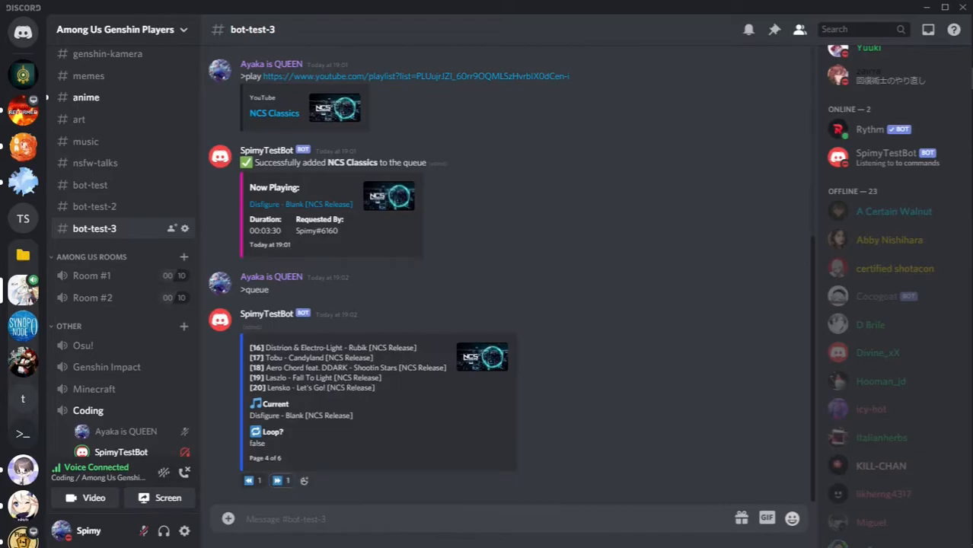
click(277, 481)
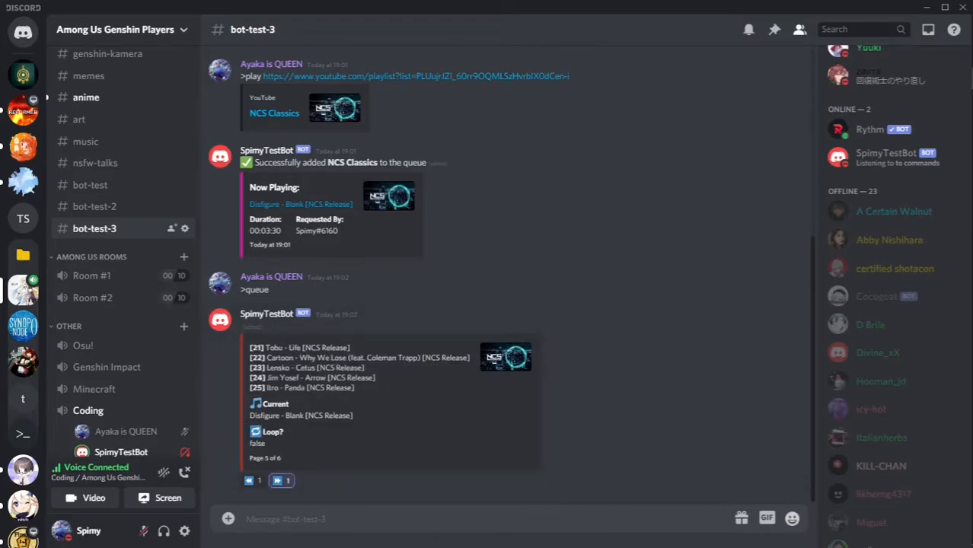
click(277, 481)
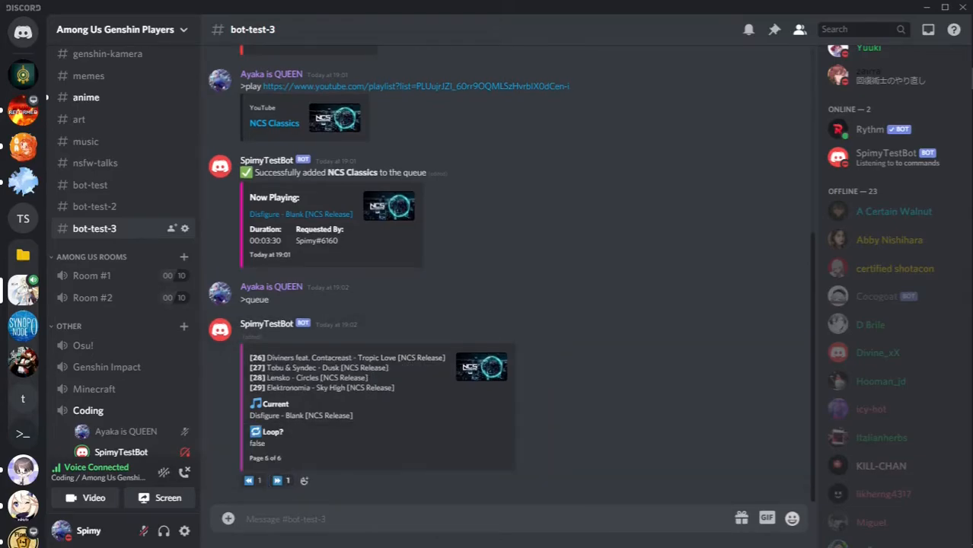
click(248, 481)
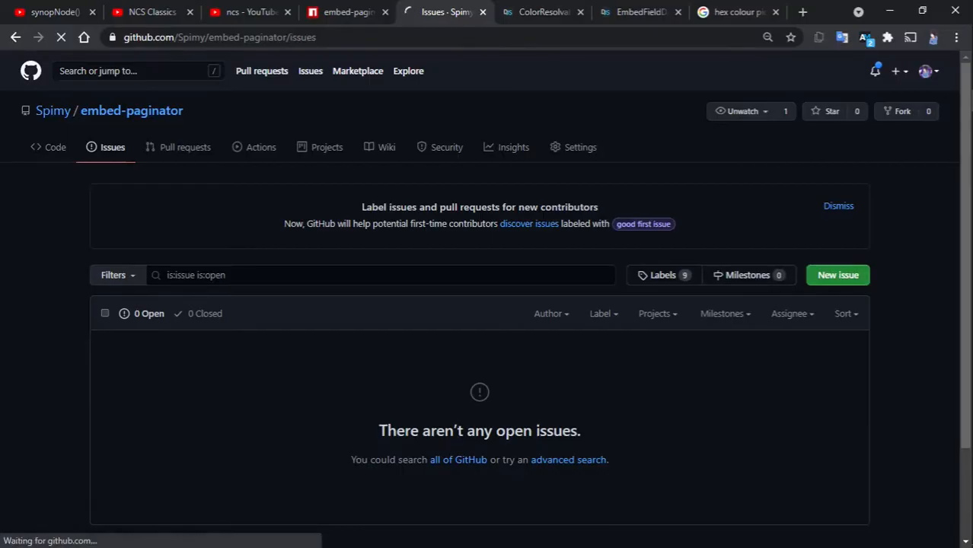
Show the embed-paginator repository's Pull requests page, which lists no open pull requests
click(837, 274)
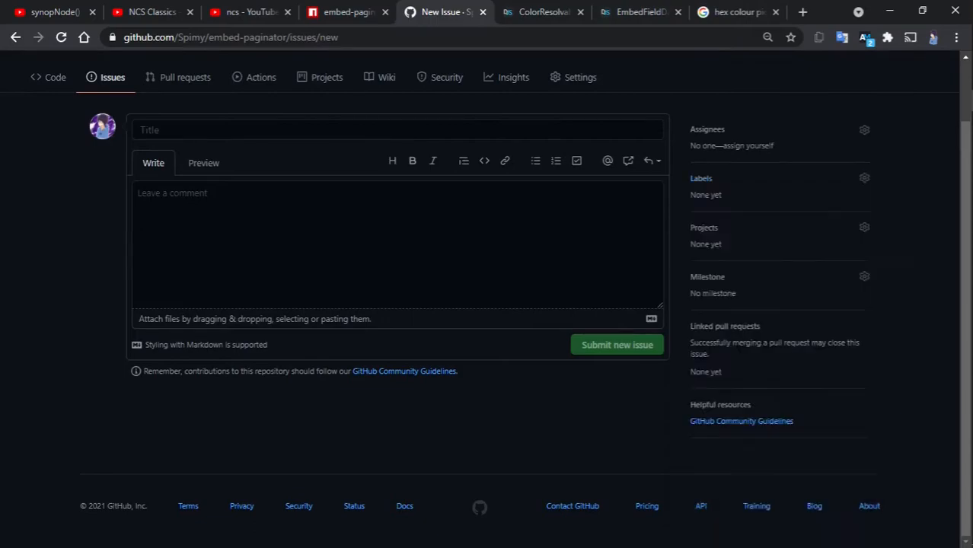
click(864, 179)
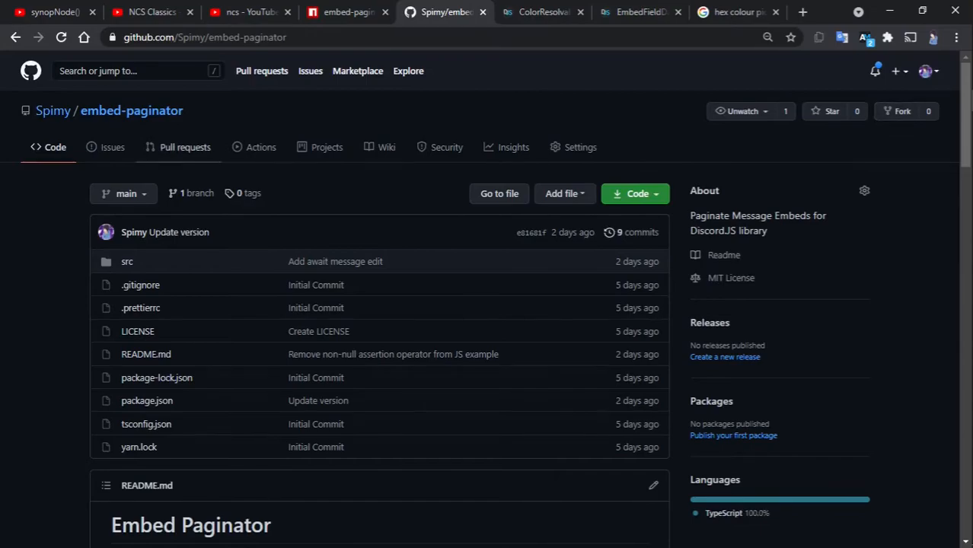
click(186, 146)
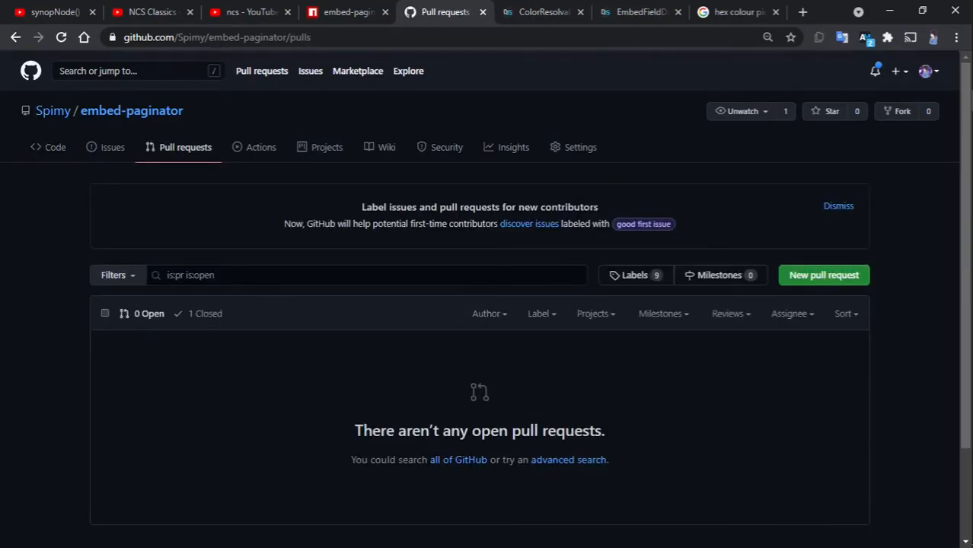